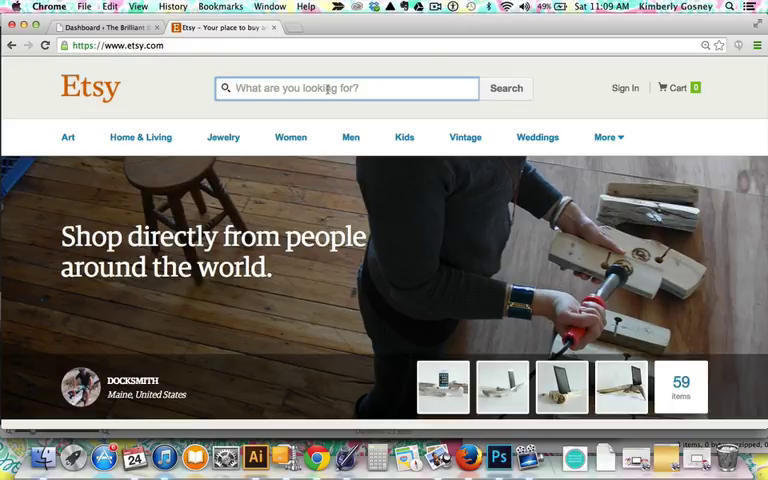
Search Etsy for 'gold metallic digital paper' and browse down through the paper-pack listings.
type("gold metail")
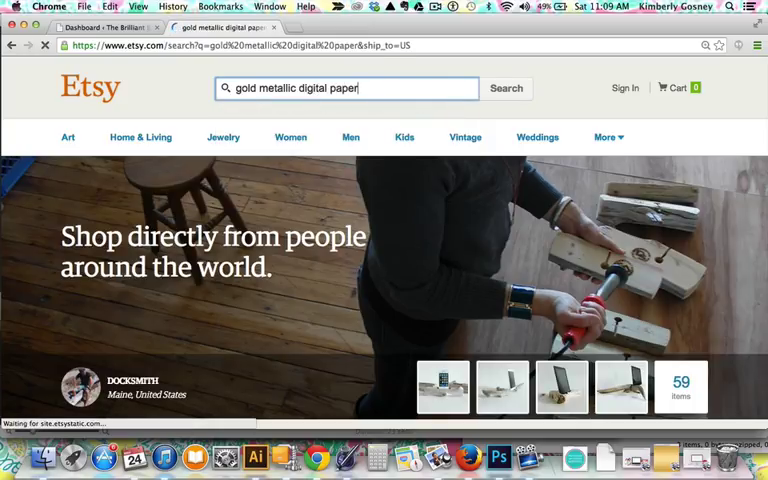
left_click(506, 88)
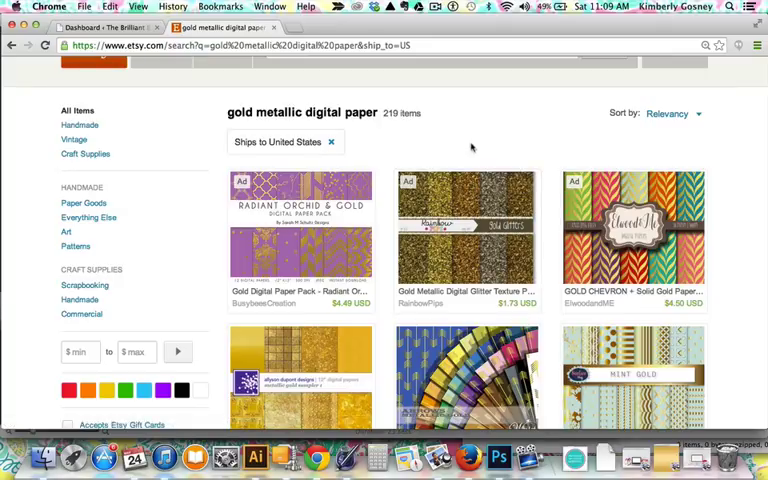
scroll("down", 3)
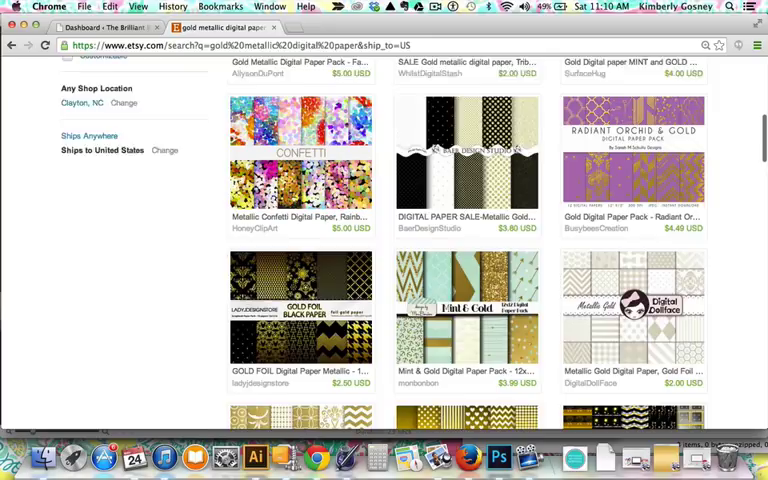
scroll("down", 3)
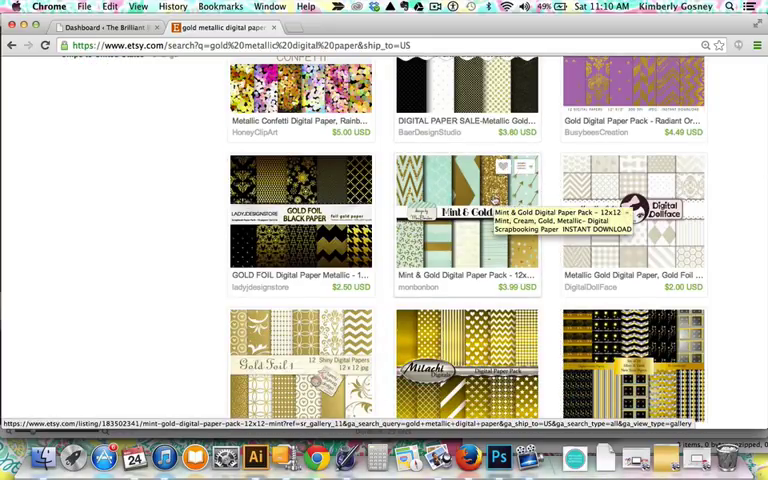
scroll("down", 3)
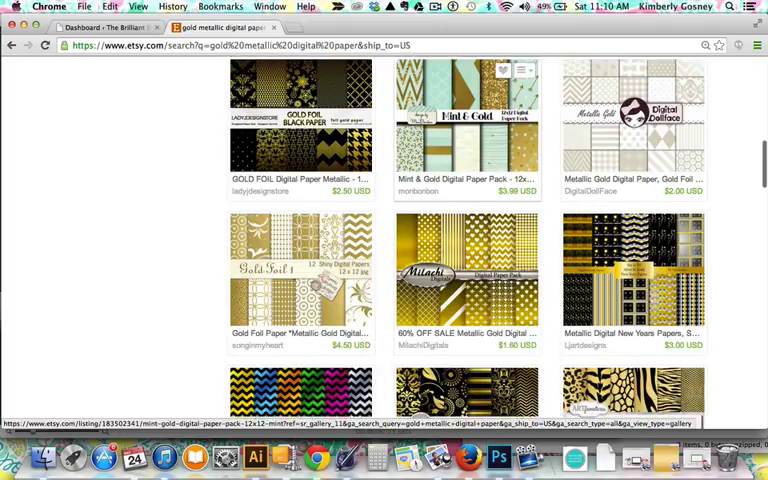
scroll("down", 3)
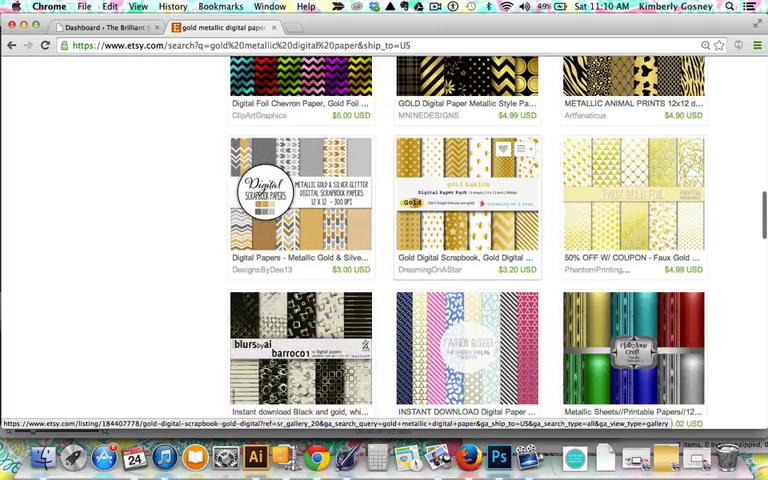
scroll("down", 3)
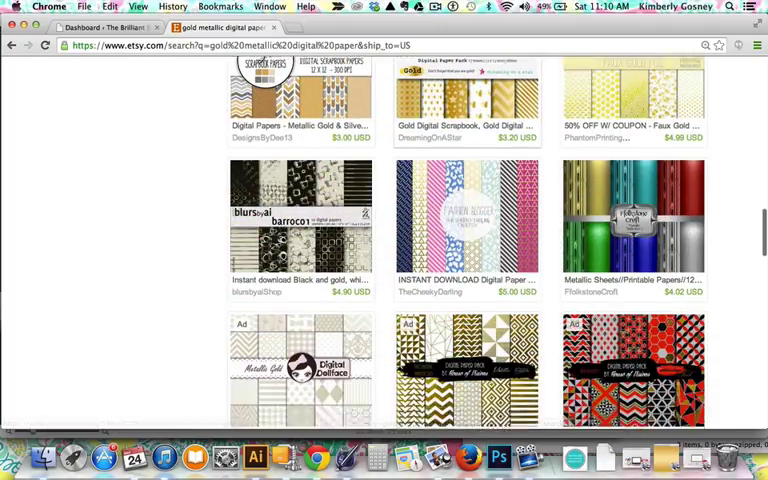
scroll("down", 3)
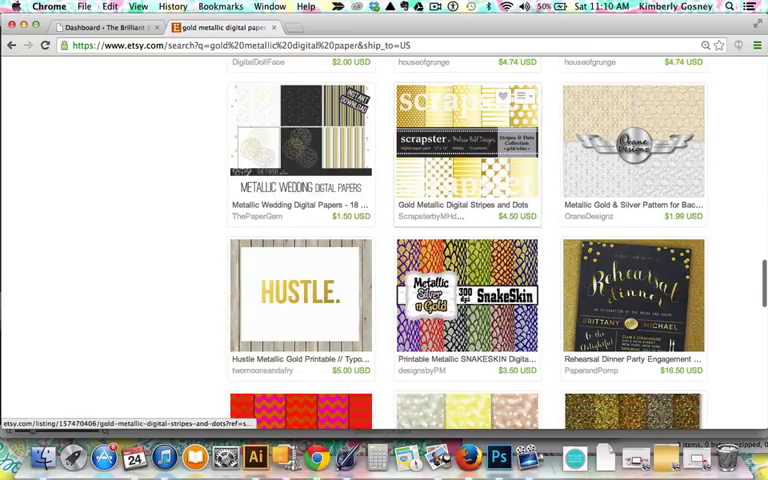
scroll("down", 3)
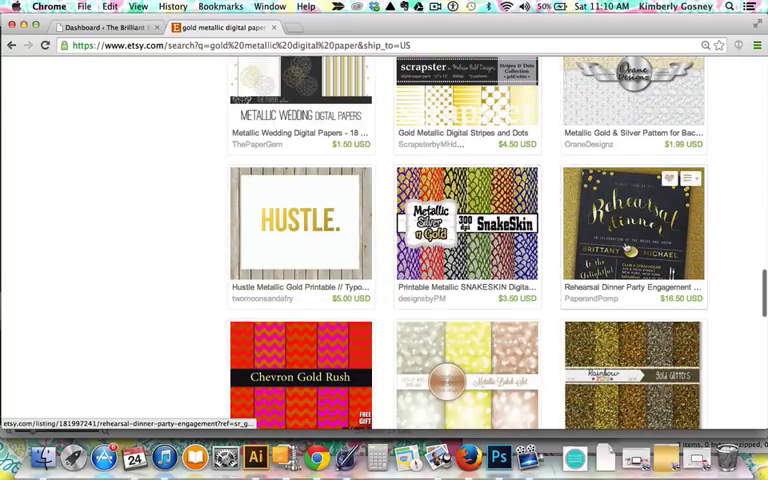
scroll("down", 3)
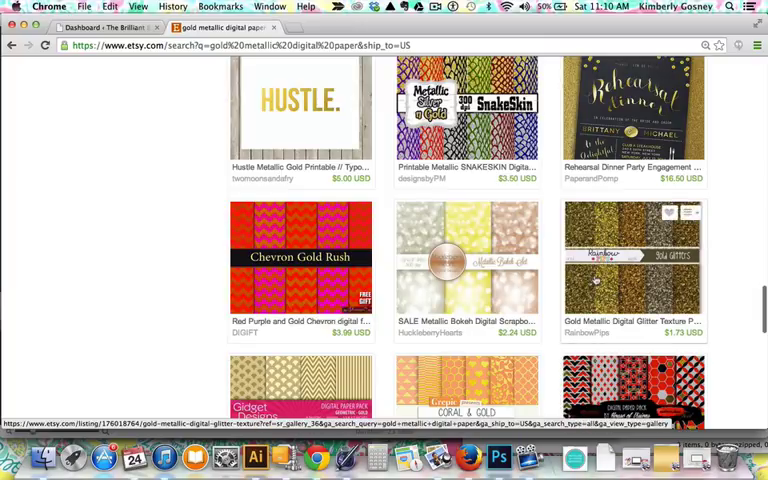
View the Gold Metallic Digital Glitter Texture Papers listing, dismissing Chrome's keychain prompt.
left_click(632, 256)
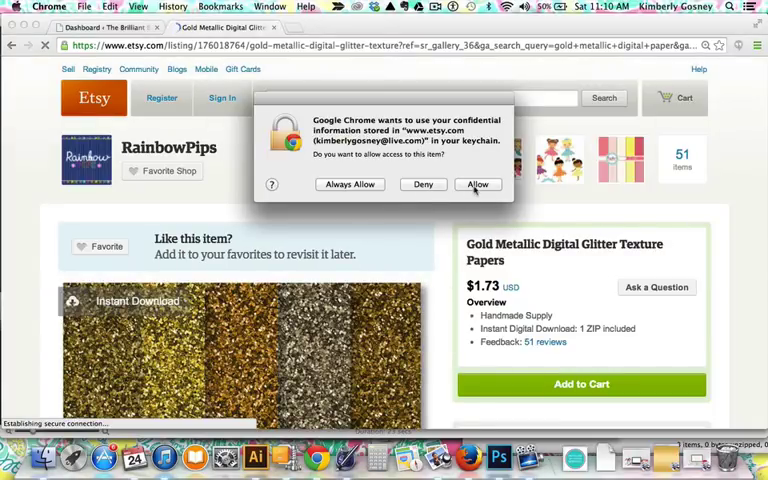
left_click(476, 184)
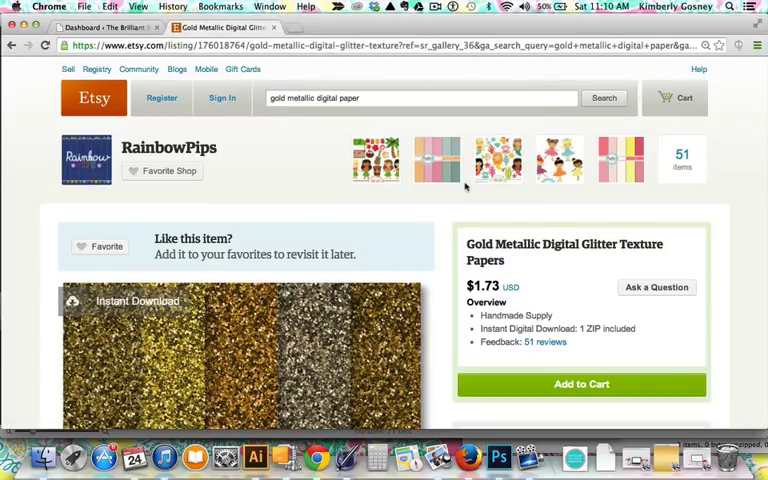
scroll("down", 3)
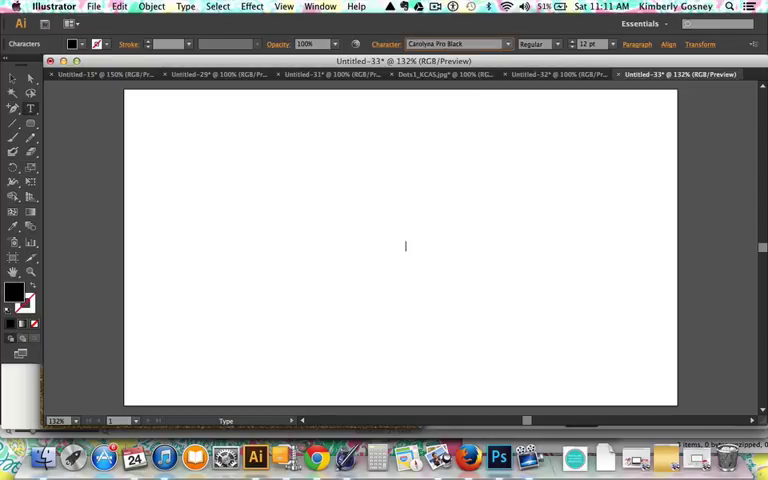
Set the name 'Kimberly' as script-font text on the artboard.
left_click(588, 44)
type("100")
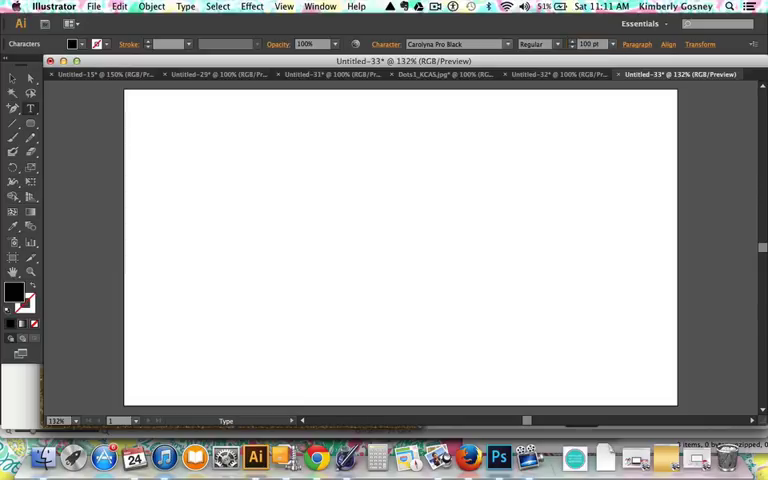
type("Kimberly Gosney")
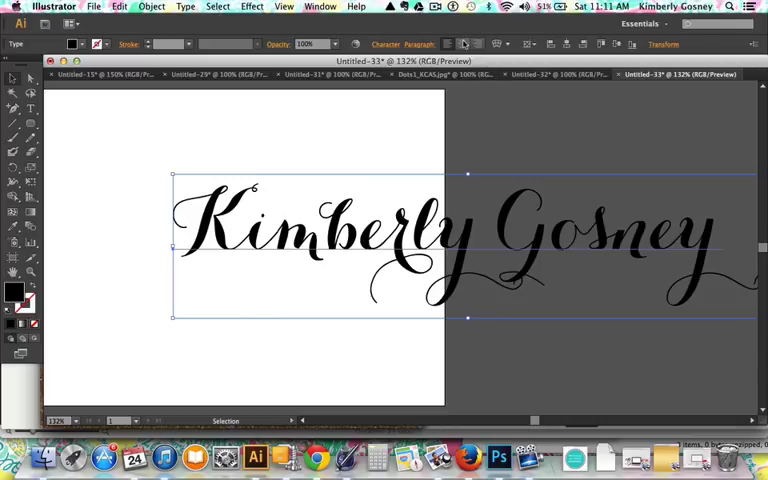
left_click(568, 44)
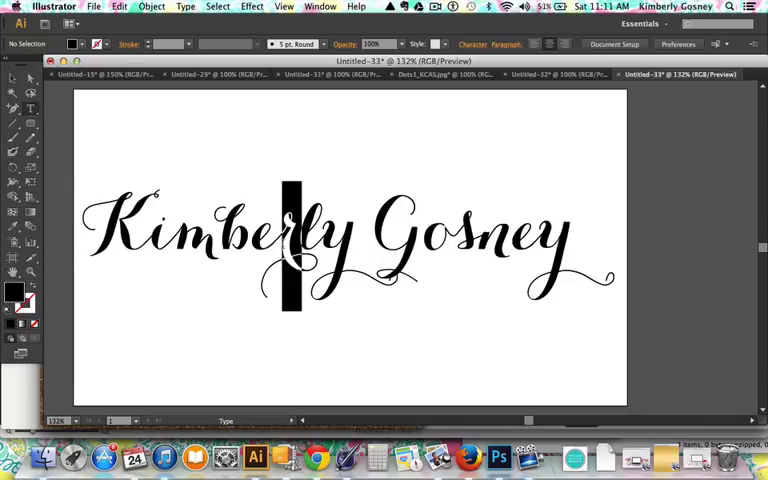
Select the name text and remove it, leaving the artboard empty.
left_click(184, 8)
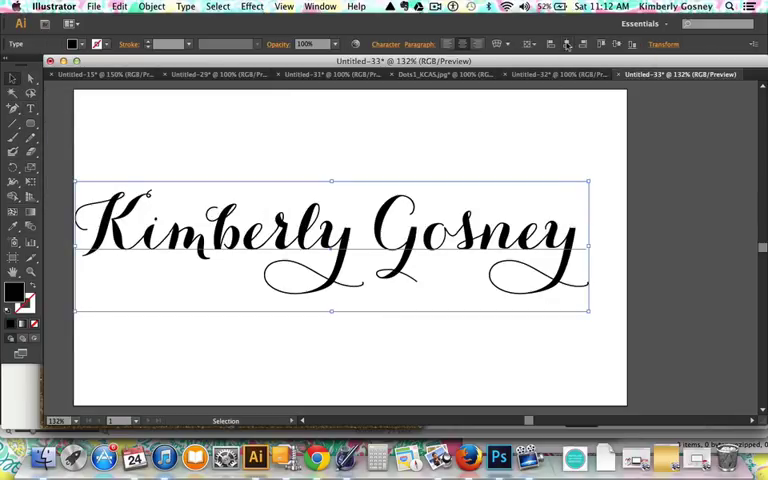
left_click(544, 158)
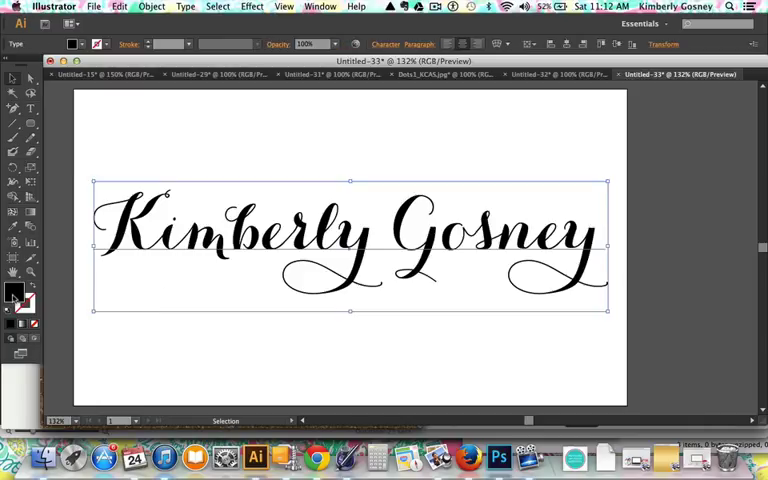
key("delete")
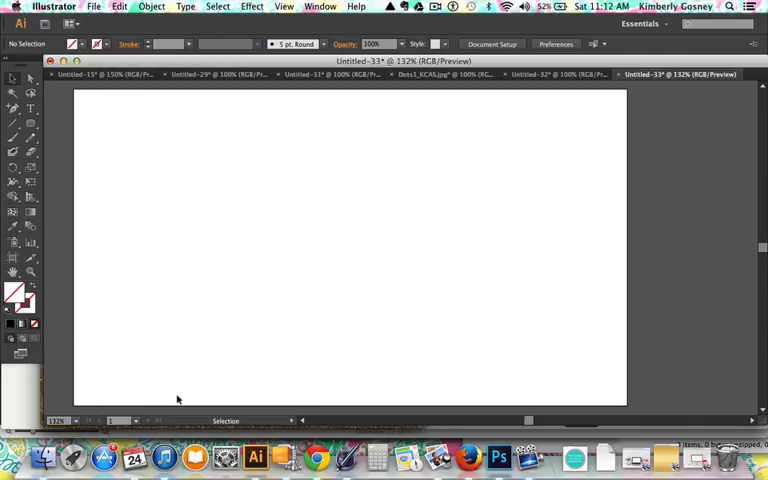
Place the gold glitter texture image across the document.
left_click_drag(92, 248, 608, 248)
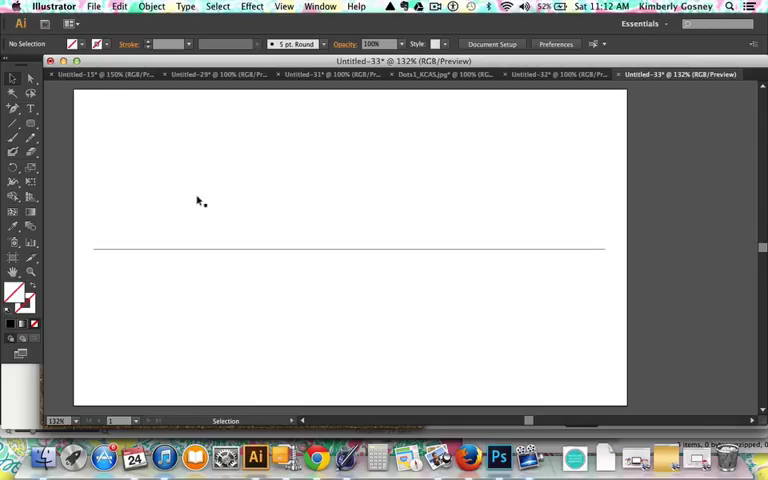
mouse_move(300, 258)
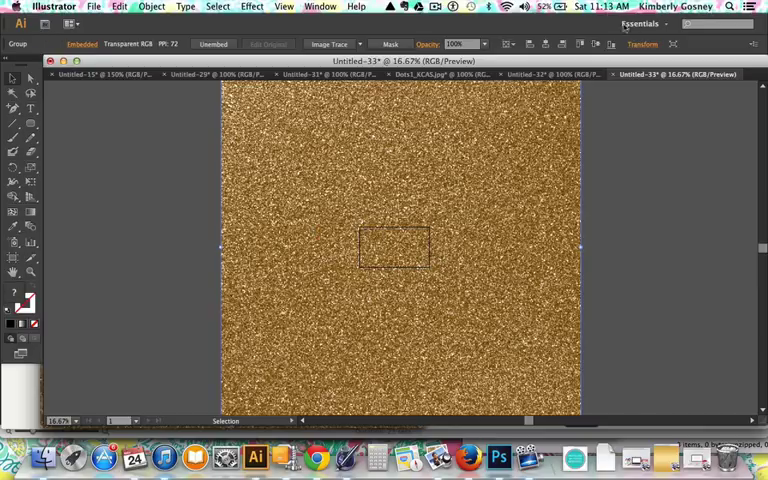
mouse_move(642, 44)
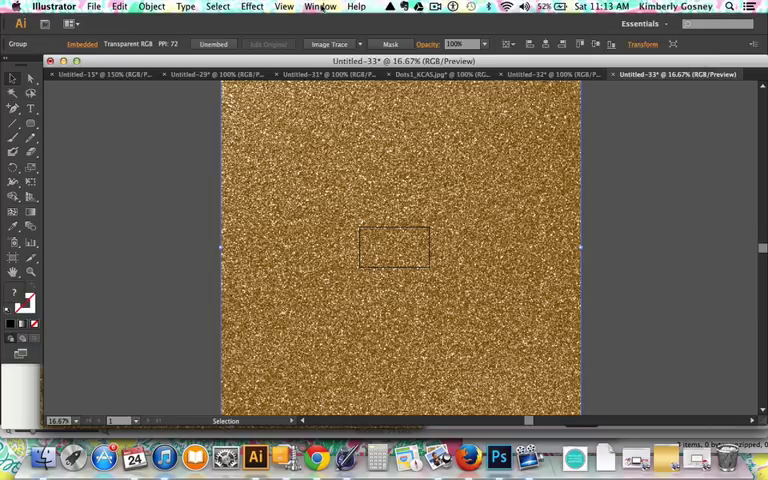
Resize the glitter image to 700 so it covers just the artboard.
left_click(320, 8)
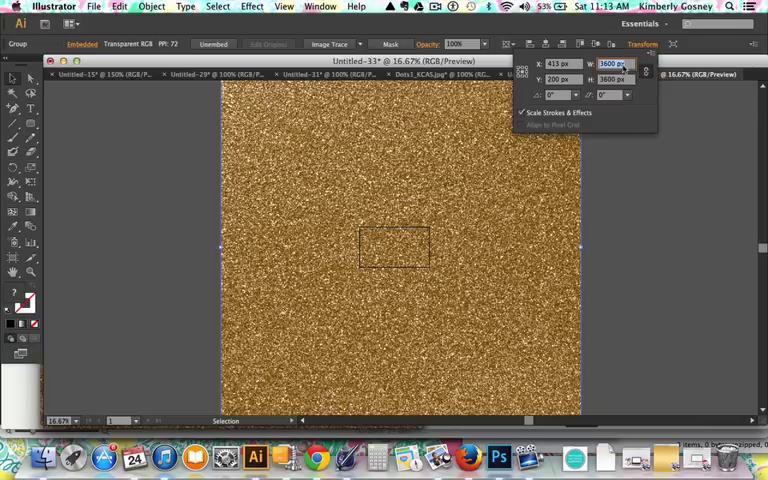
type("700")
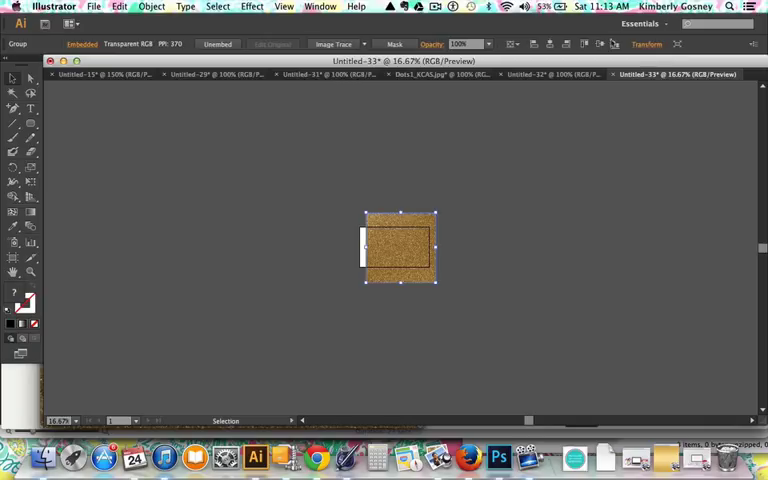
left_click(600, 44)
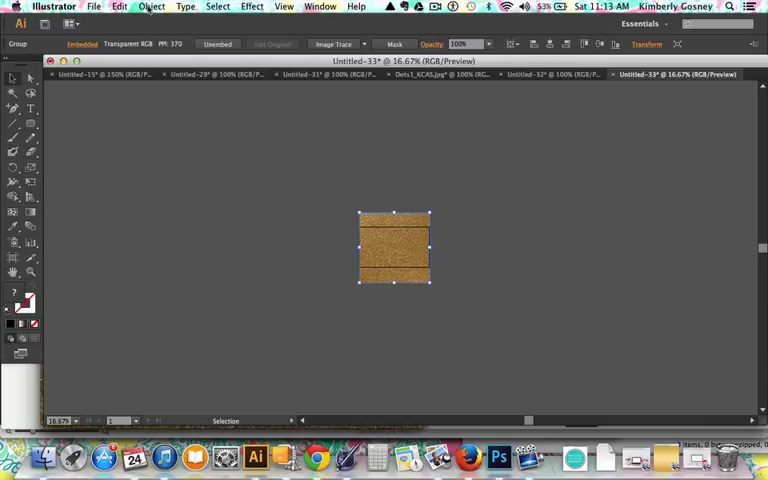
Send the glitter texture behind the lettering via Object > Arrange > Send to Back.
left_click(152, 6)
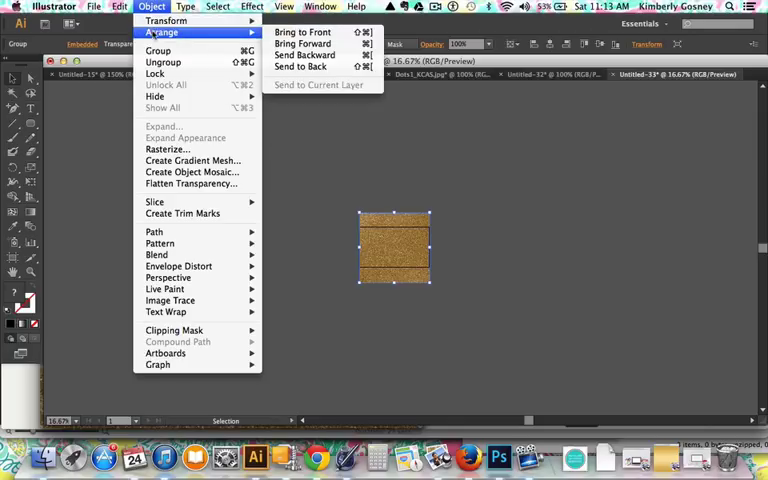
mouse_move(300, 66)
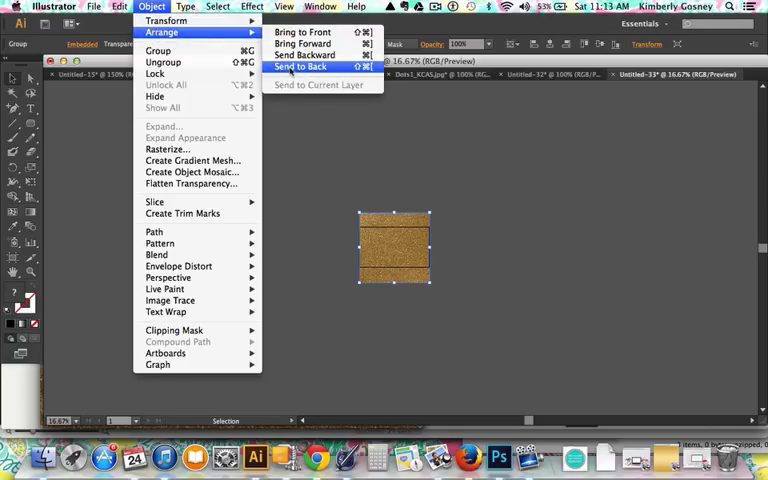
left_click(300, 66)
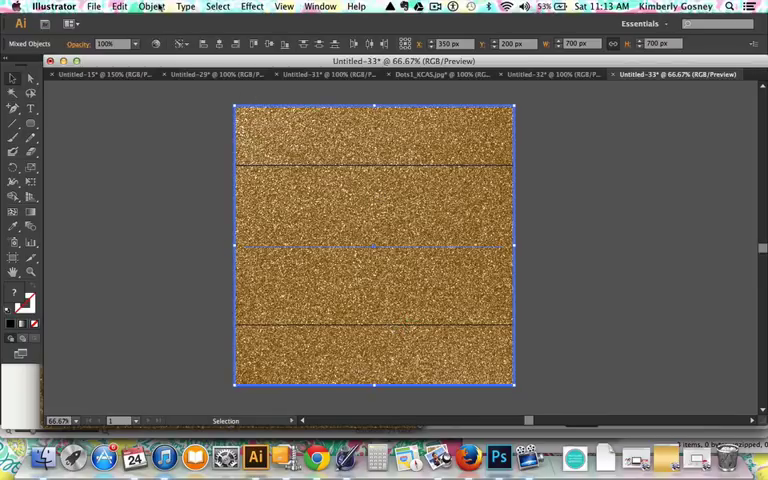
Make a clipping mask so the glitter shows only inside the name lettering.
left_click(152, 6)
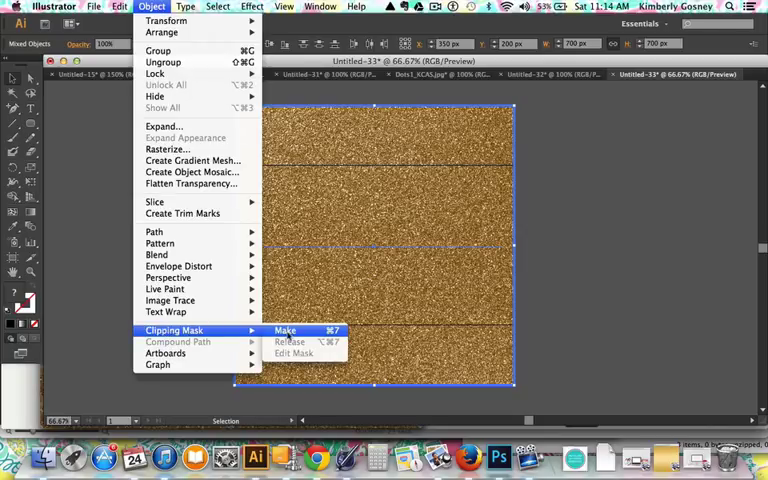
left_click(284, 330)
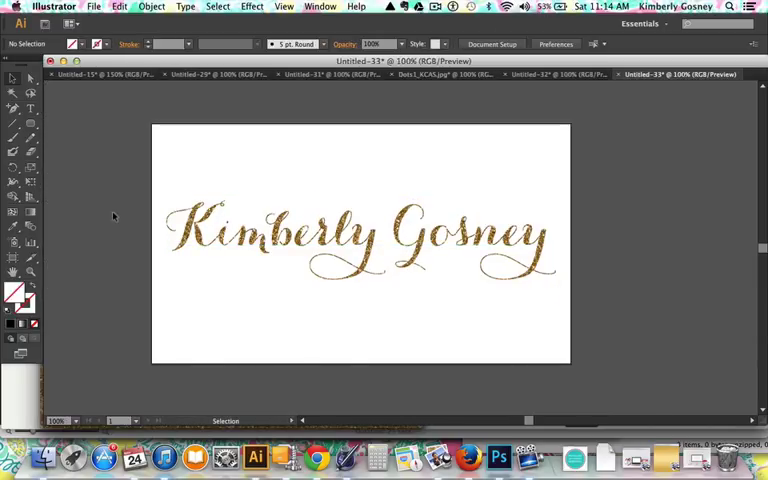
mouse_move(368, 320)
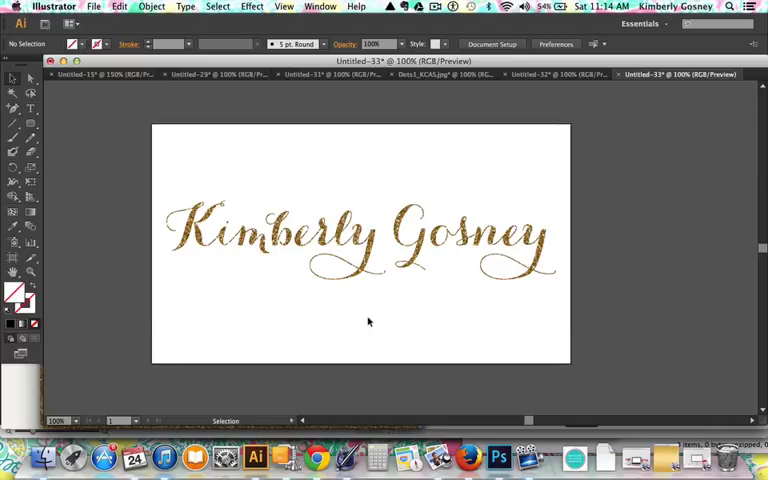
mouse_move(214, 316)
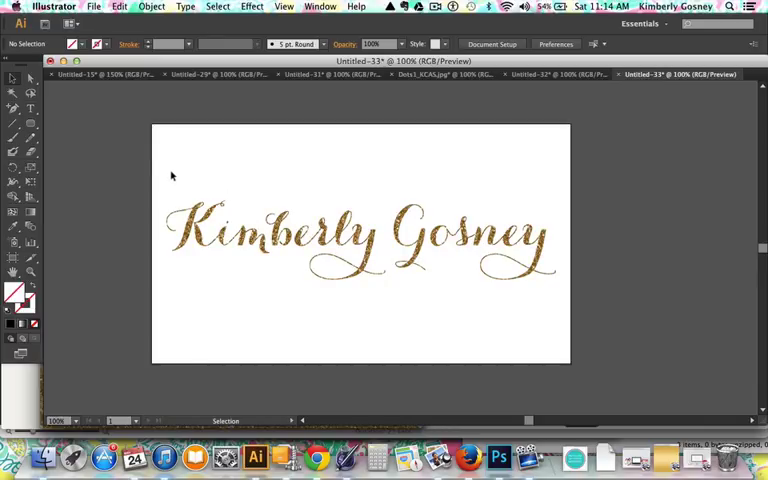
mouse_move(168, 174)
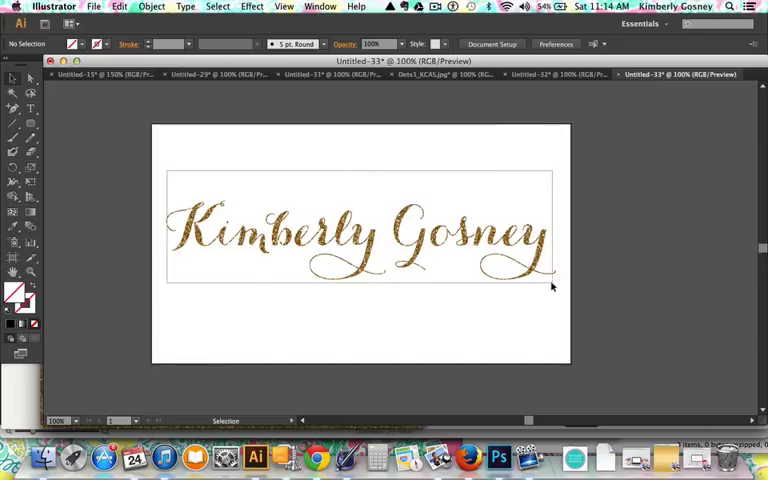
Group the glitter-filled lettering into a single object.
left_click(360, 236)
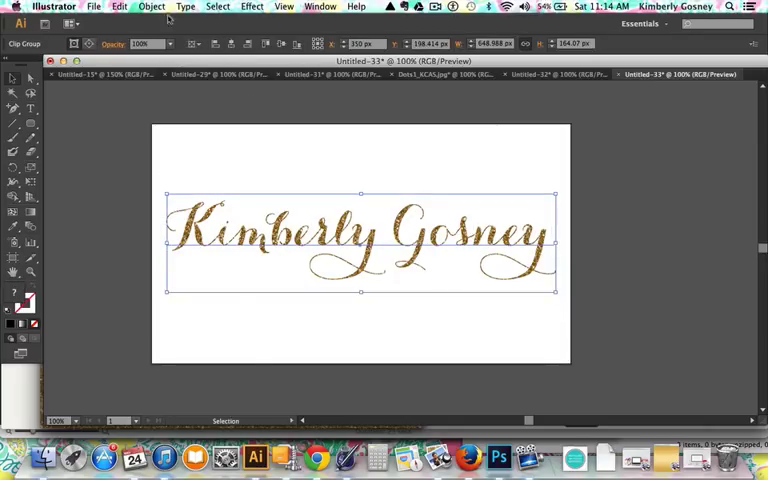
left_click(152, 8)
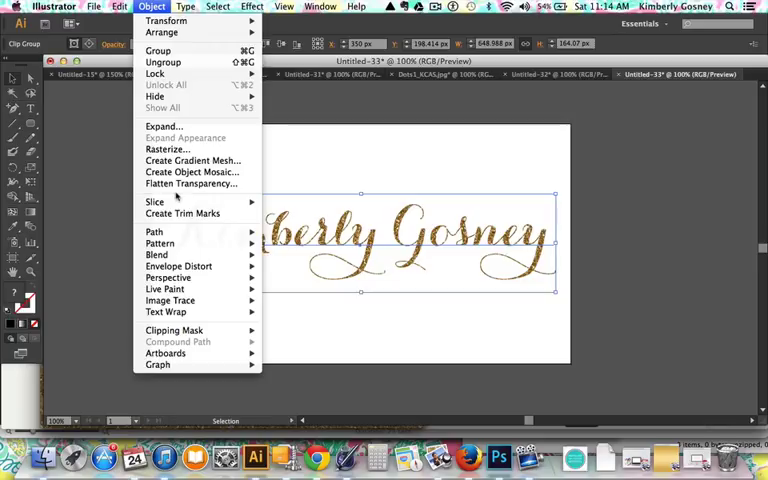
mouse_move(158, 50)
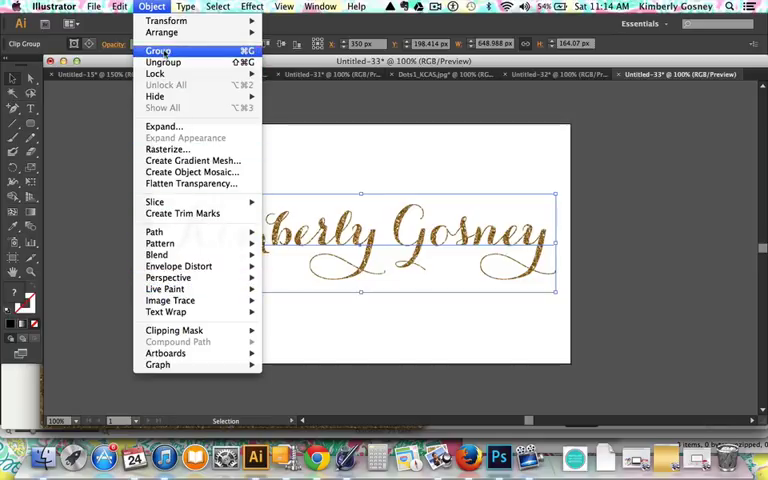
left_click(158, 52)
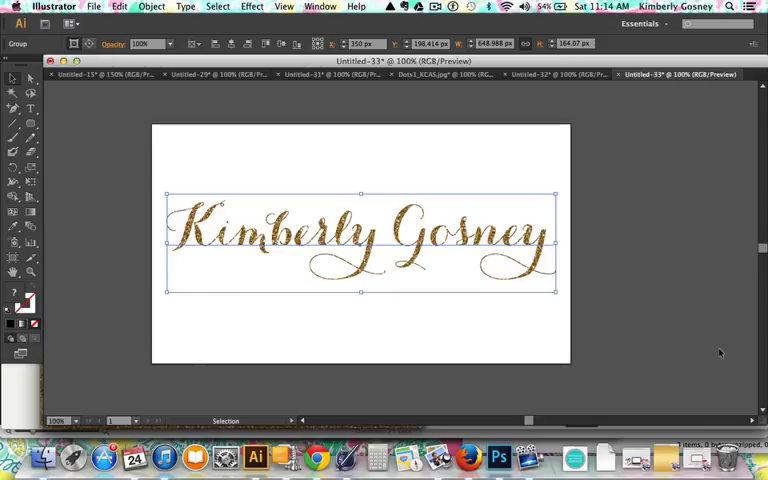
Export the name via Save for Web as a transparent PNG-24 named 'Glit'.
left_click(94, 8)
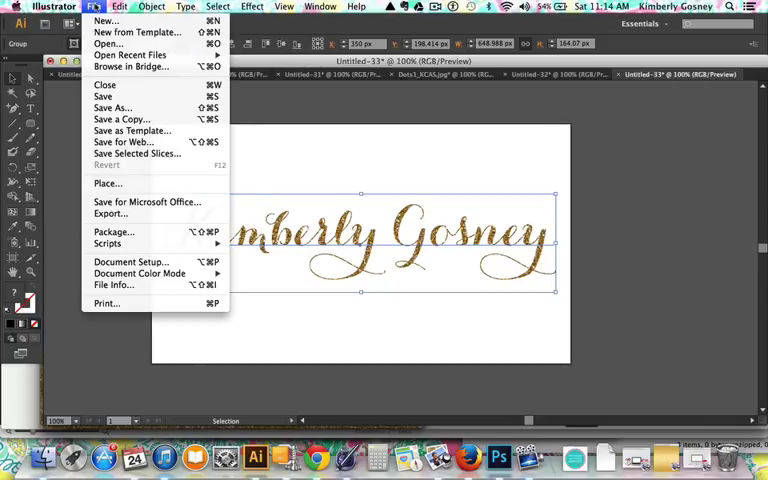
mouse_move(122, 140)
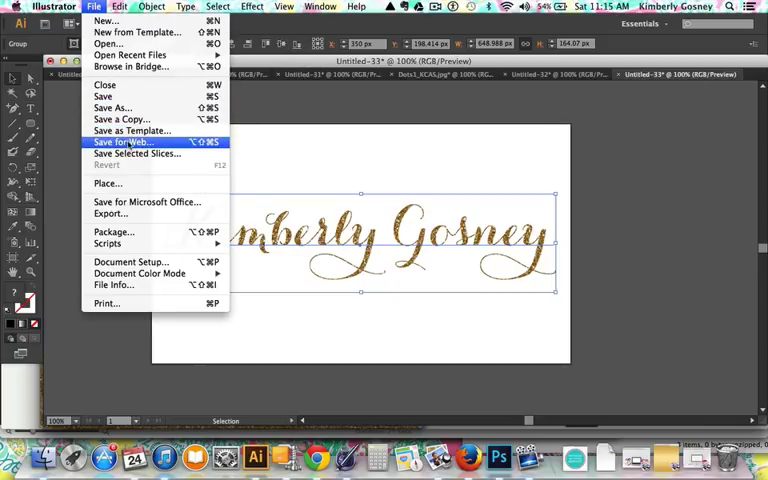
left_click(122, 140)
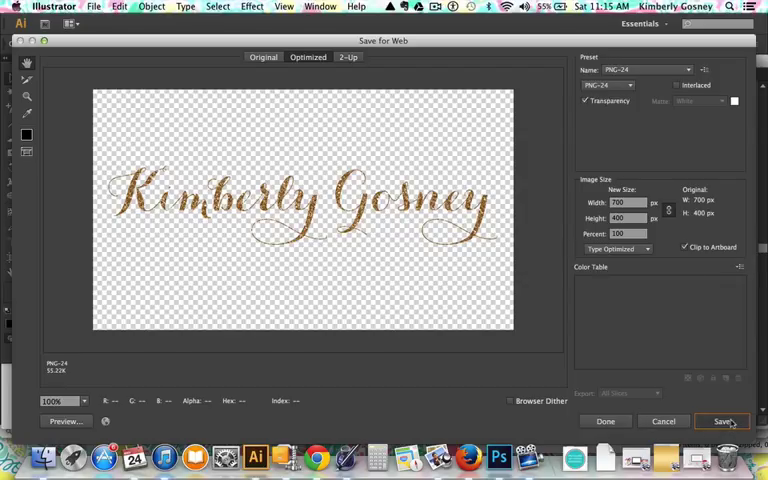
mouse_move(744, 420)
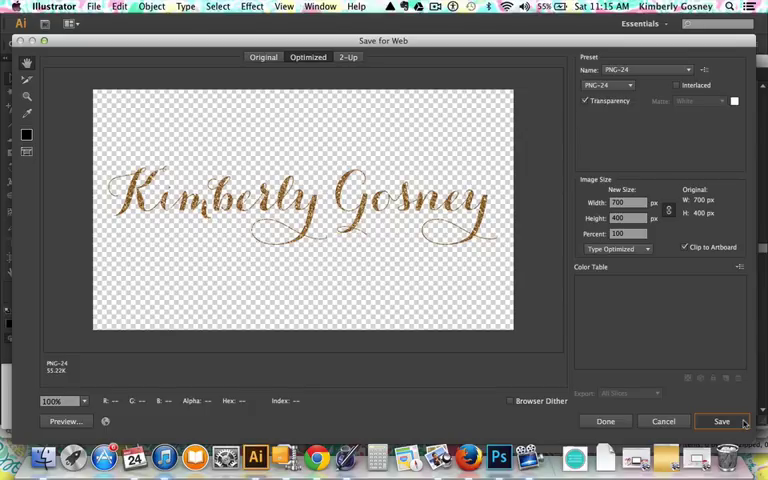
left_click(720, 420)
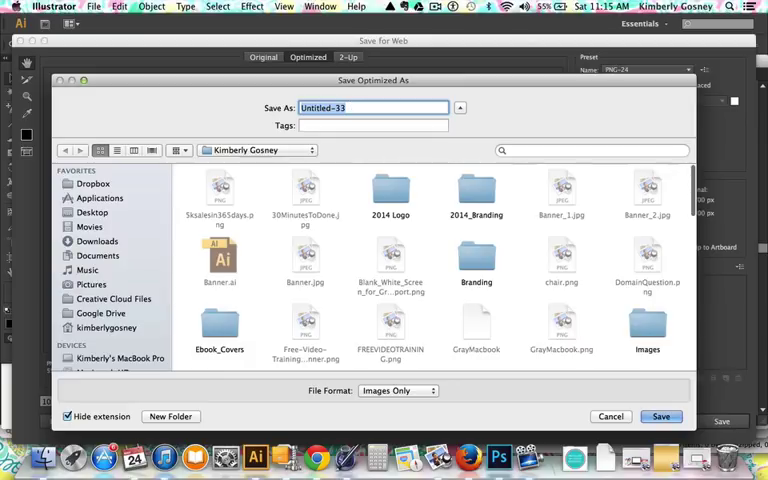
type("Glit")
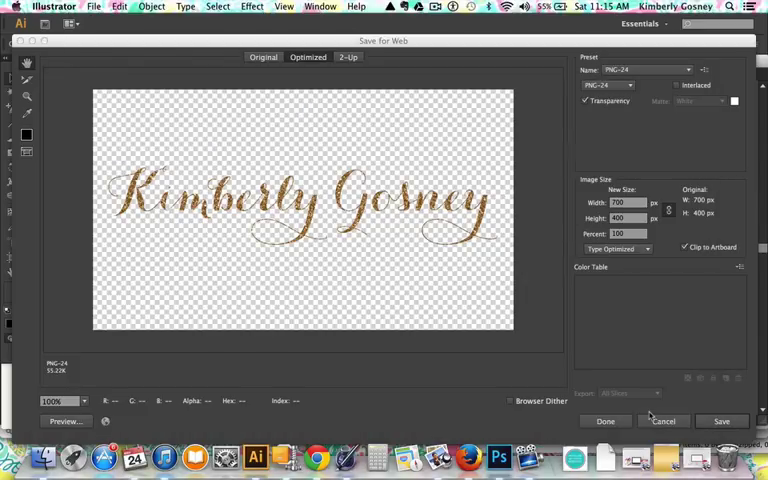
left_click(720, 420)
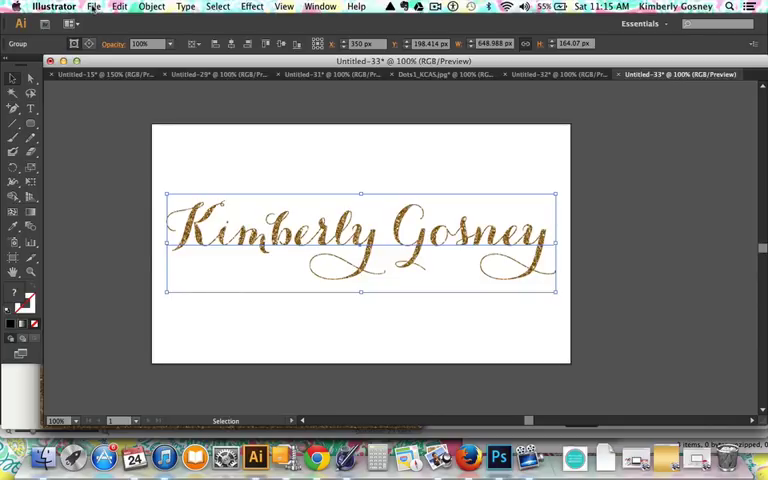
Save the artwork as an editable .ai file with default Illustrator options.
left_click(92, 8)
type("Glitter_Kim.ai")
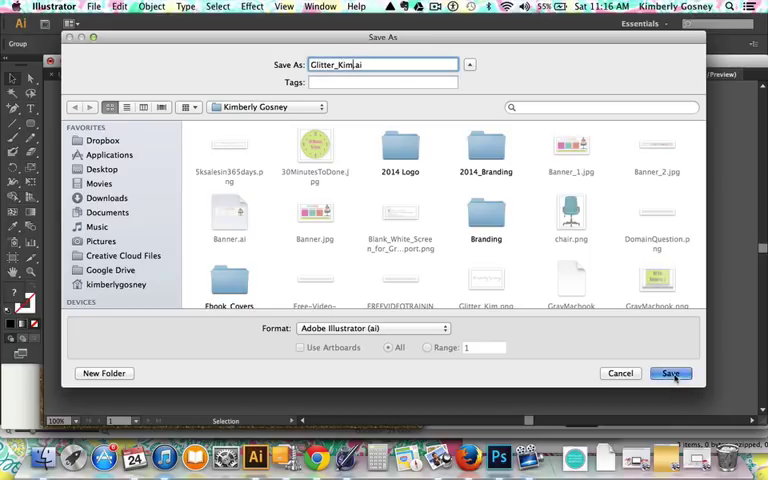
left_click(670, 372)
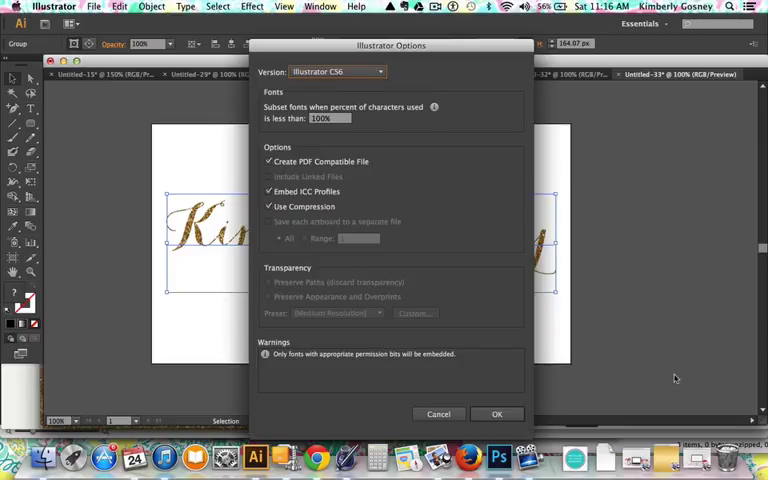
left_click(496, 414)
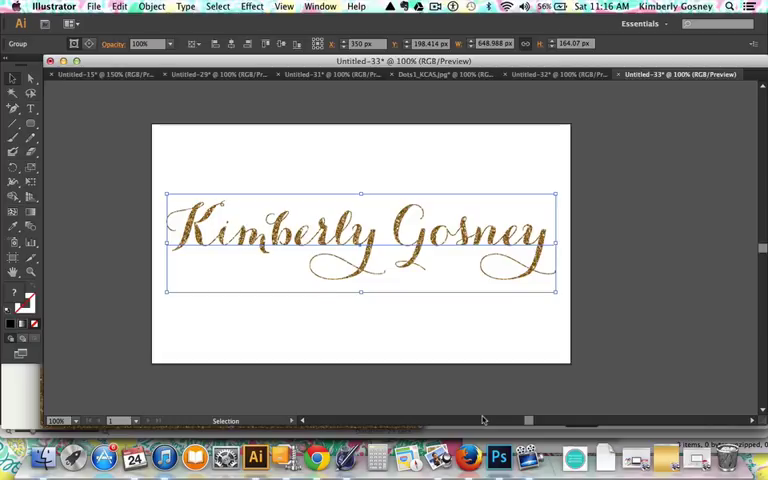
key("cmd+s")
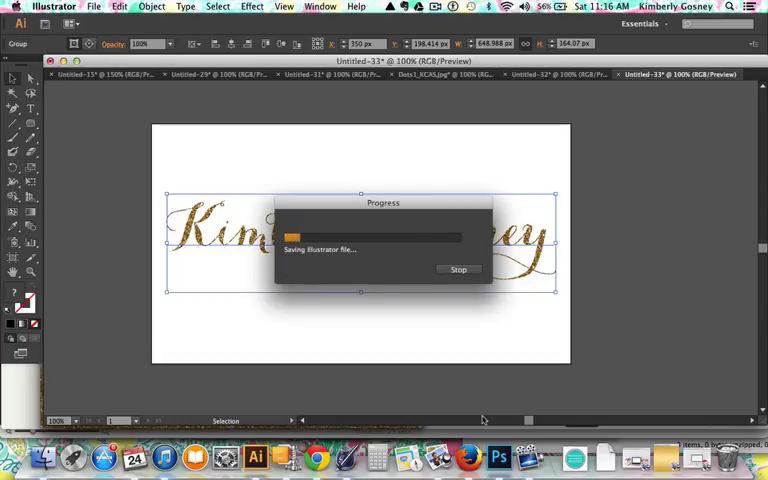